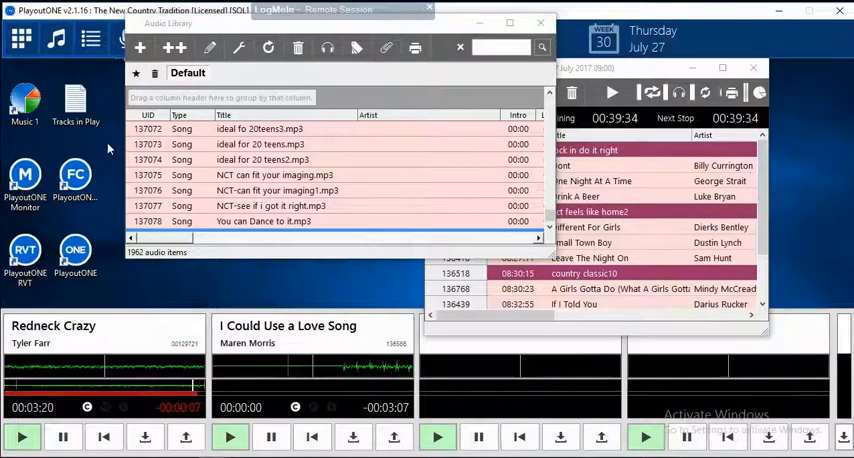
# - Open the Type Manager from the Audio Library's wrench button
pyautogui.click(22, 38)
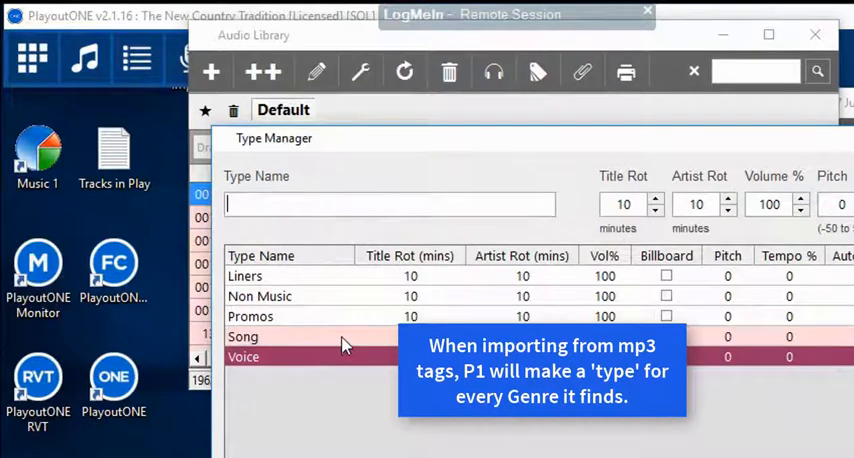
# - Inspect the Non Music and Voice type settings, then close the Type Manager
pyautogui.click(260, 296)
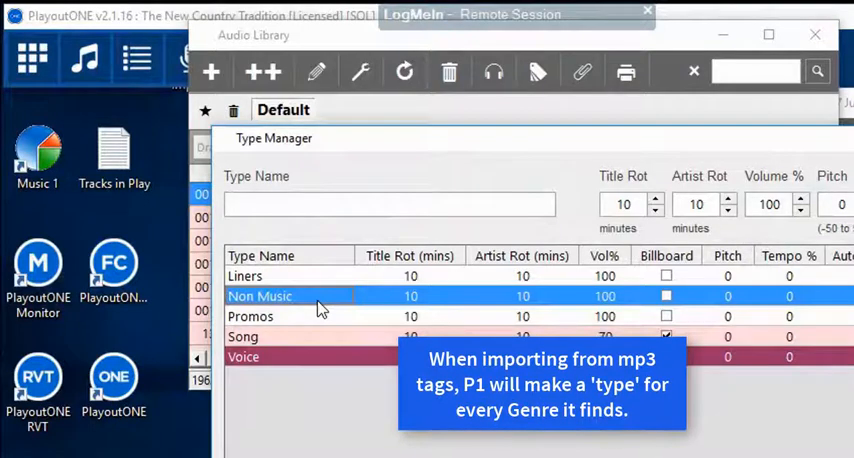
pyautogui.click(245, 276)
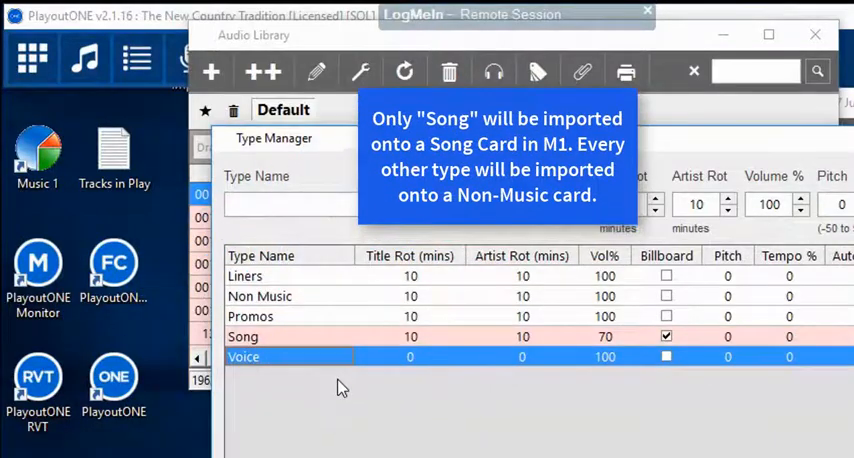
pyautogui.click(260, 296)
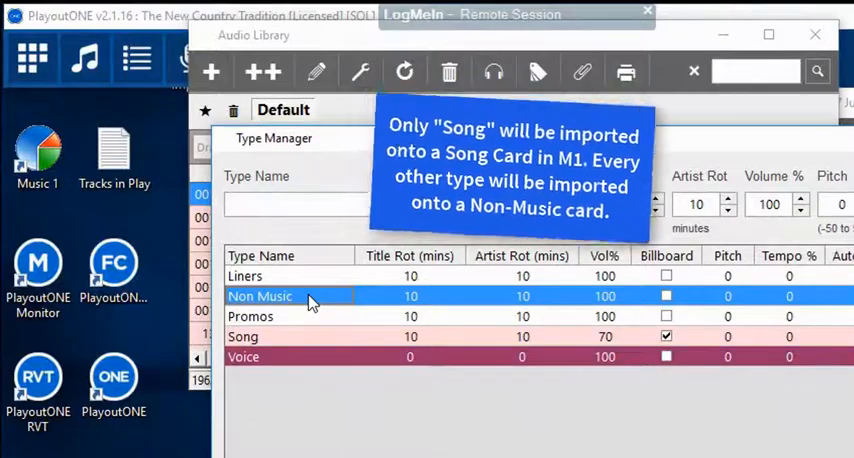
pyautogui.click(243, 336)
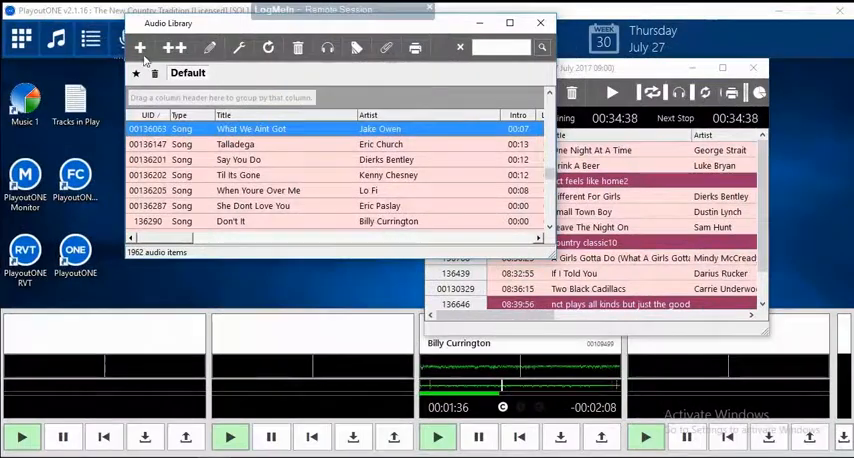
pyautogui.moveTo(139, 48)
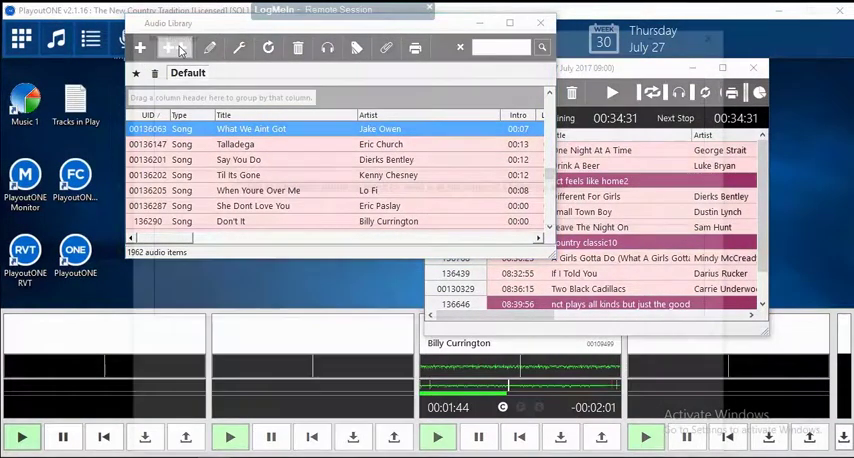
# - Start a Mass Import to choose audio files for the library
pyautogui.click(140, 48)
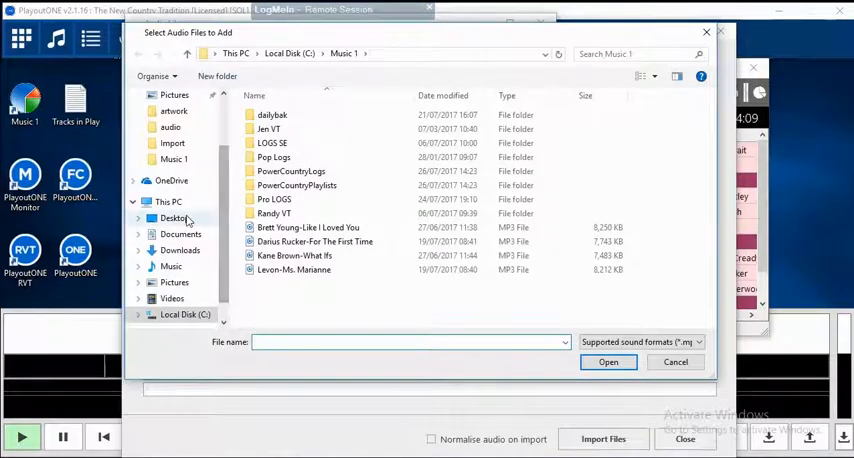
# - Add the three MP3s from Desktop's Songs for Import folder to the importer
pyautogui.click(174, 218)
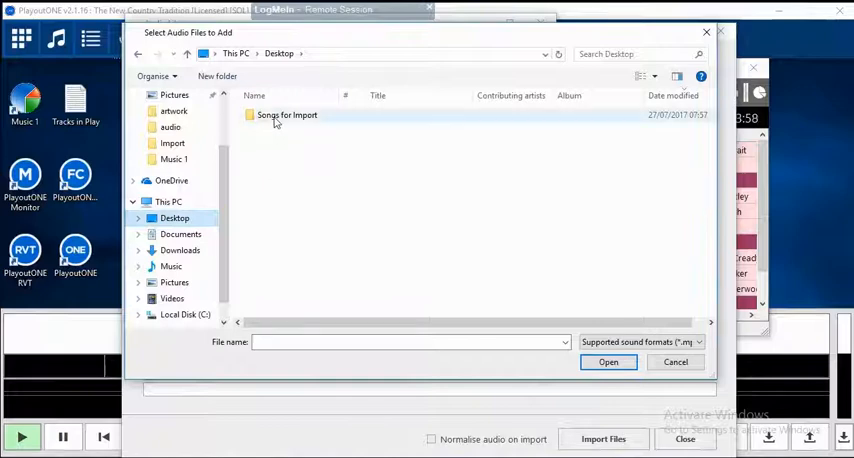
pyautogui.doubleClick(287, 114)
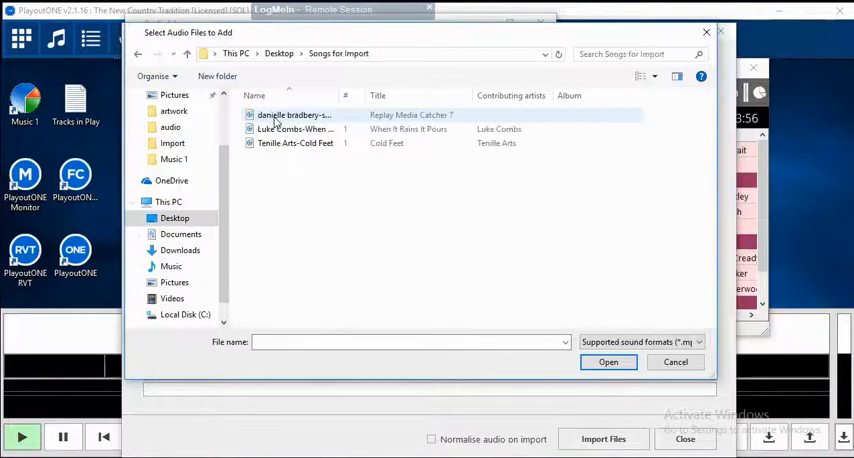
pyautogui.click(300, 128)
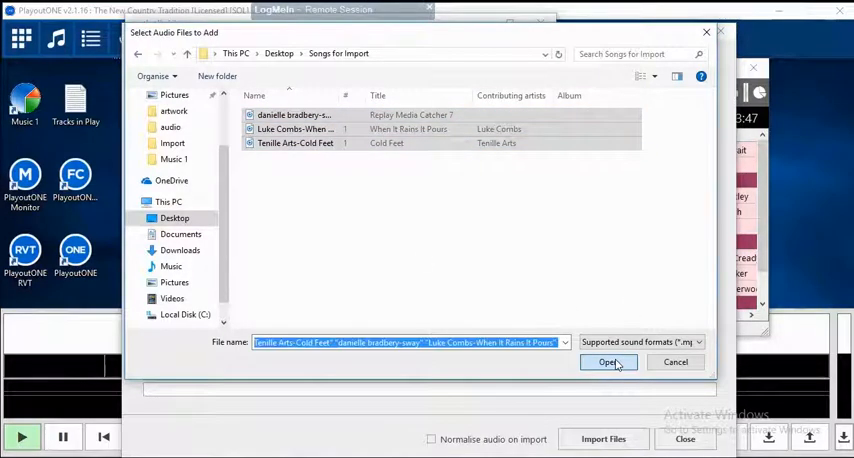
pyautogui.click(610, 362)
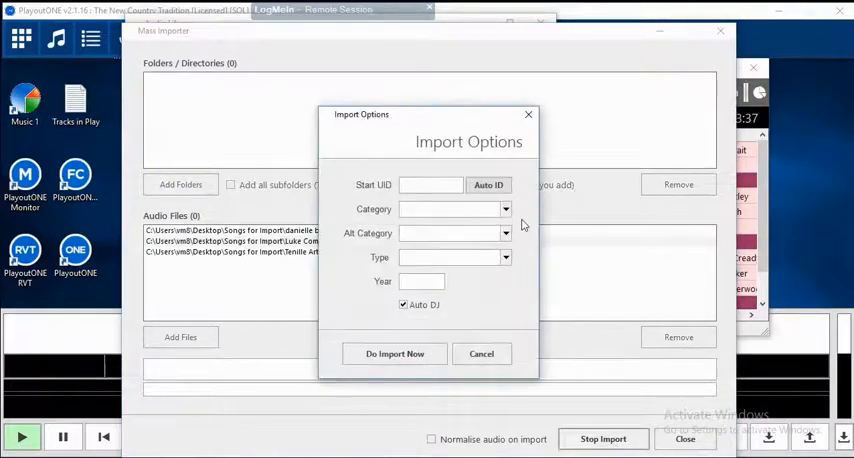
# - Import the three files as Song type with Auto ID starting at 137080
pyautogui.click(488, 184)
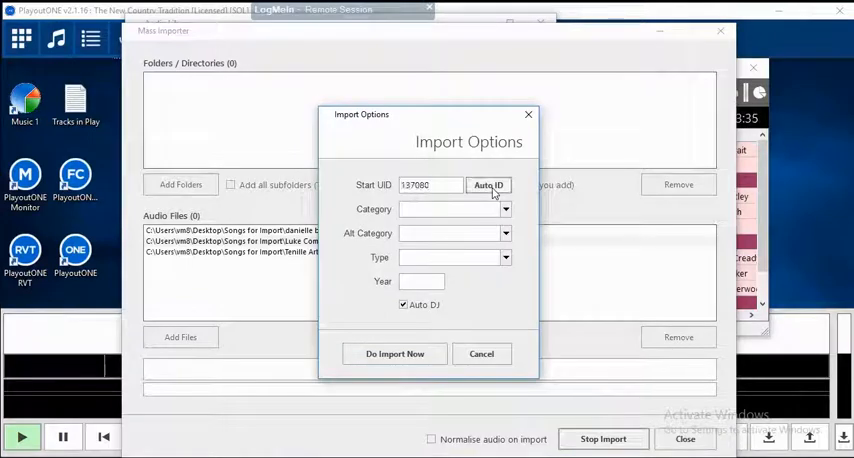
pyautogui.click(505, 257)
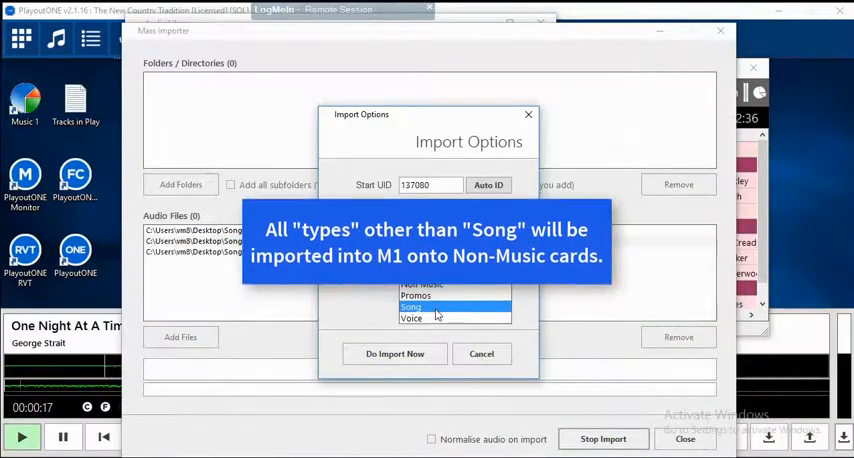
pyautogui.click(420, 306)
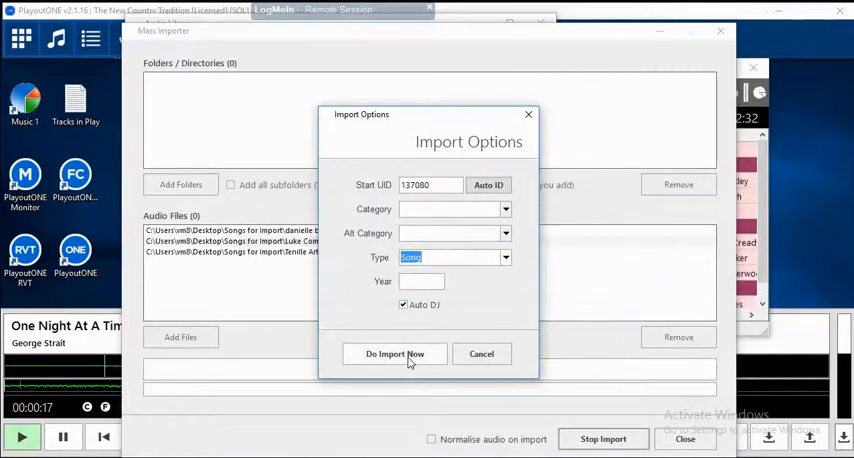
pyautogui.click(394, 354)
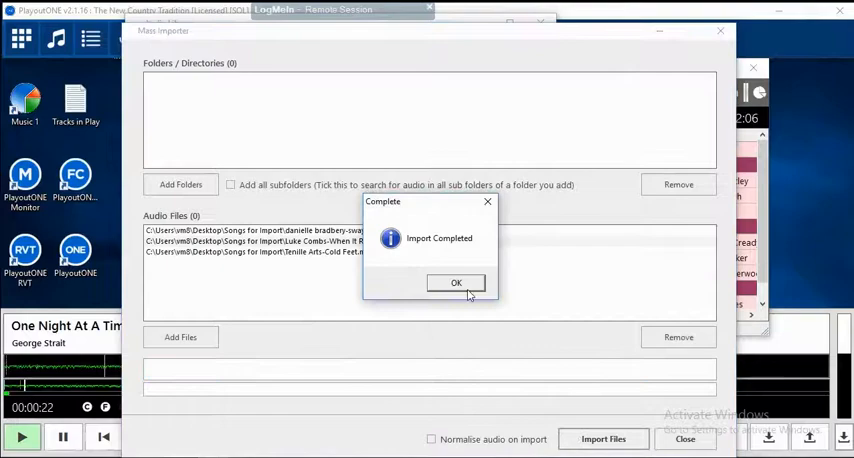
# - Acknowledge Import Completed and check songs 137080–137082 before switching to Music 1
pyautogui.click(456, 282)
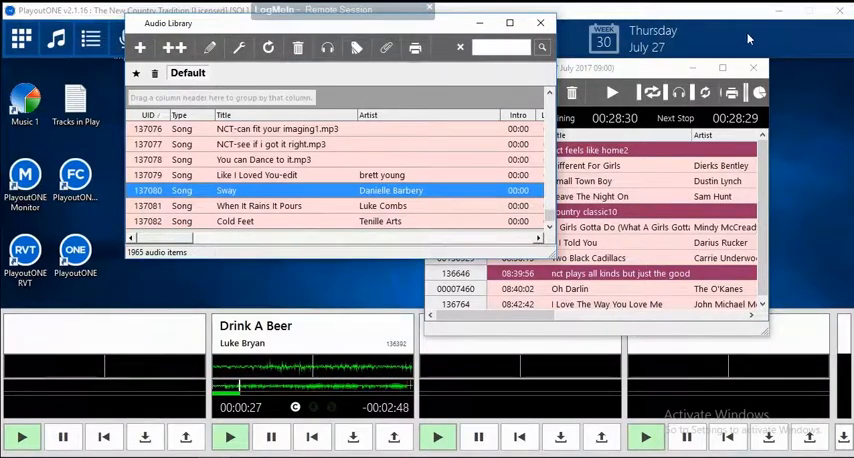
pyautogui.click(541, 23)
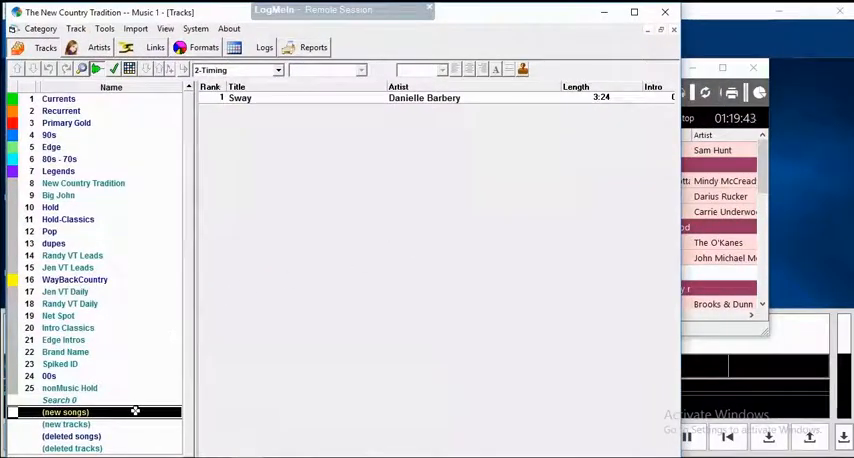
# - Browse new tracks and new songs, then import new audio via the Import menu
pyautogui.click(67, 424)
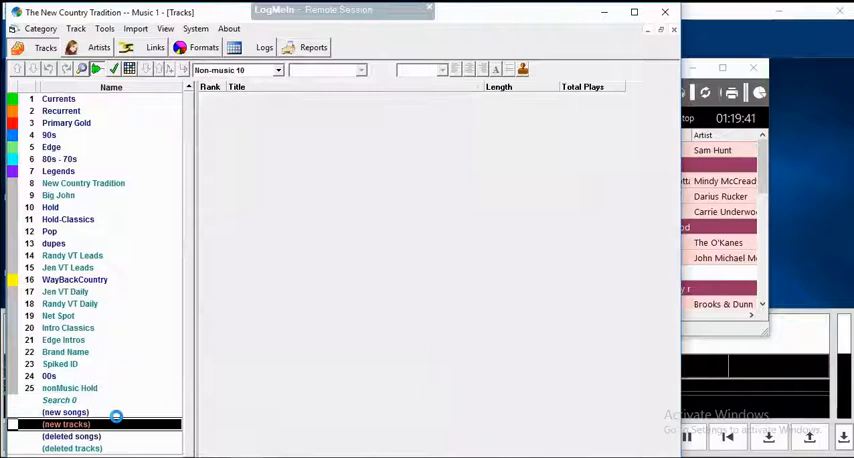
pyautogui.click(66, 412)
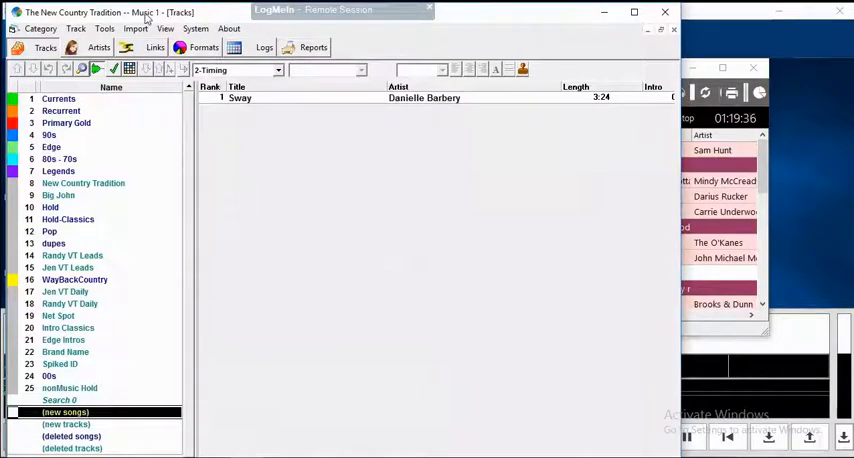
pyautogui.click(135, 28)
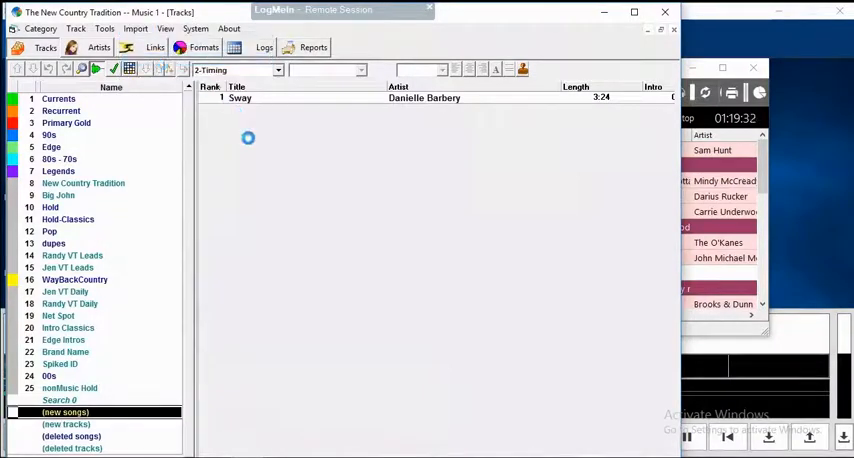
pyautogui.moveTo(375, 181)
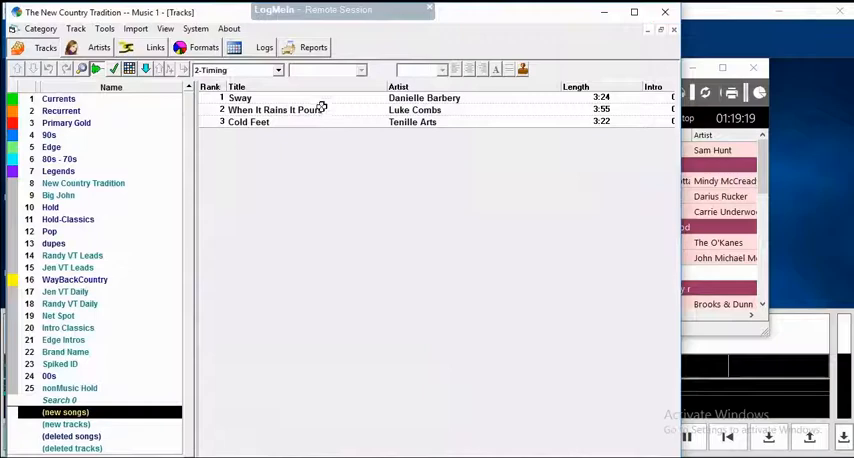
pyautogui.click(300, 110)
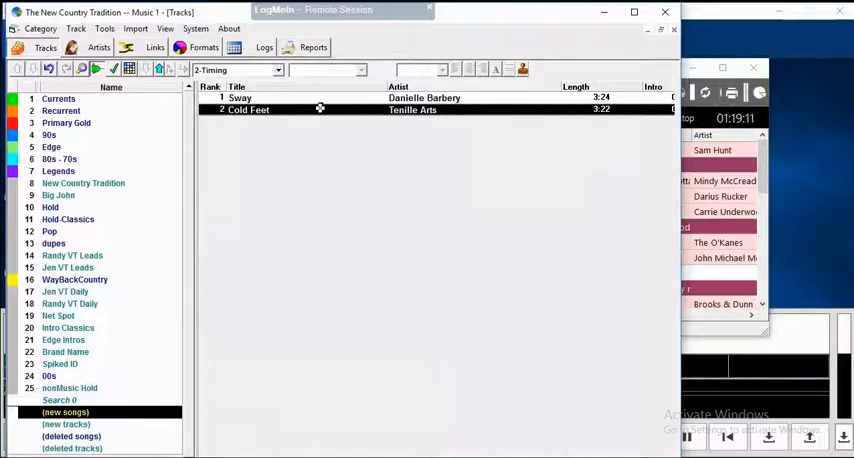
# - Open Cold Feet's song card and show its Gender choices
pyautogui.doubleClick(247, 109)
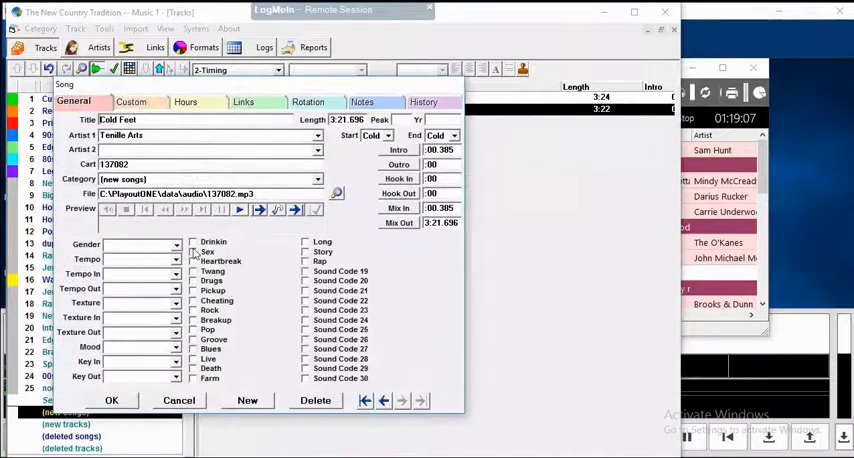
pyautogui.click(176, 244)
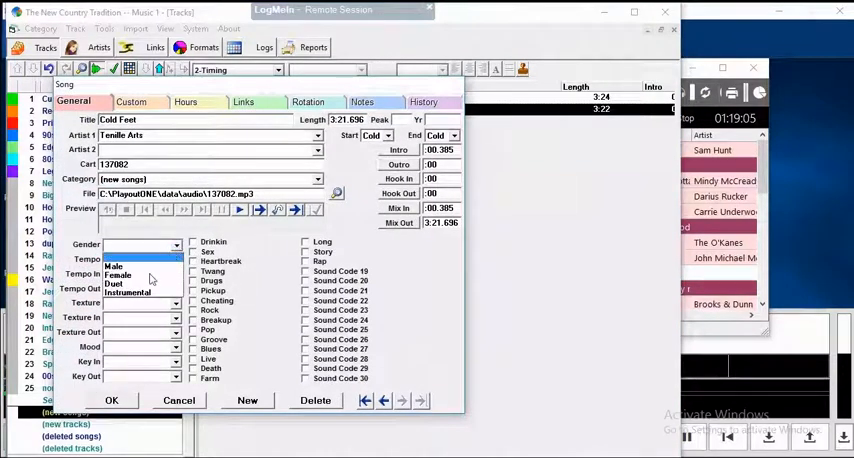